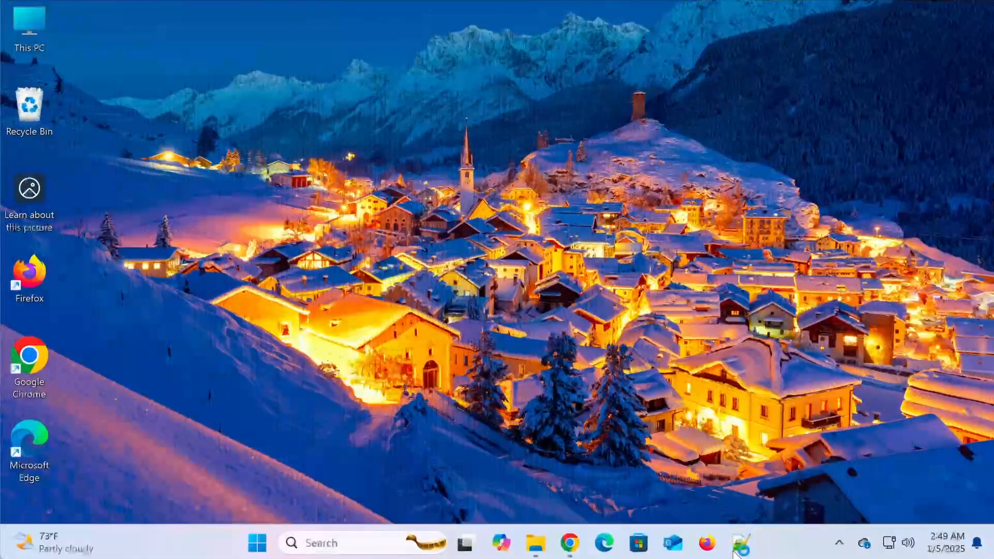
# Bring Notepad++ to the front from the taskbar with example.txt loaded
pyautogui.click(740, 543)
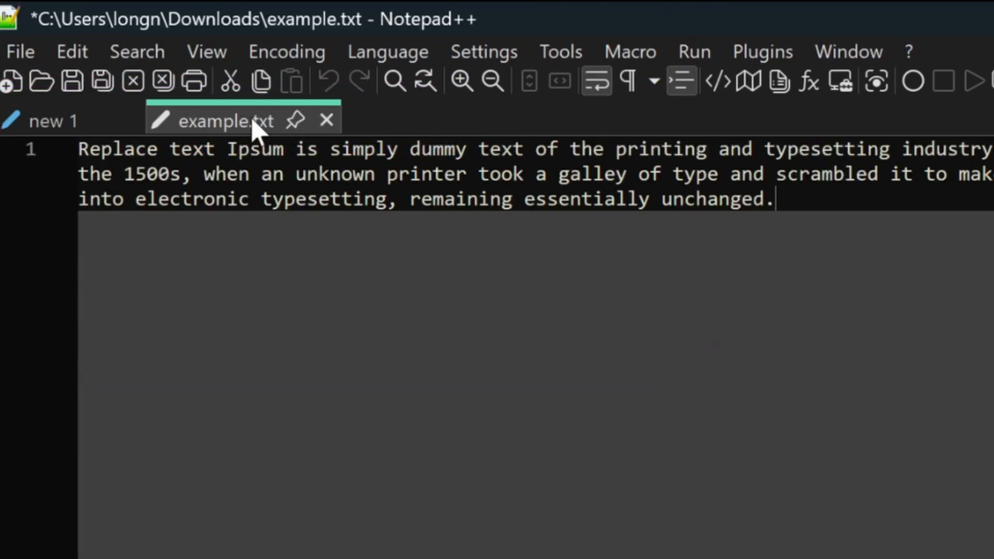
# Move example.txt to the other view so it sits beside new 1
pyautogui.rightClick(225, 121)
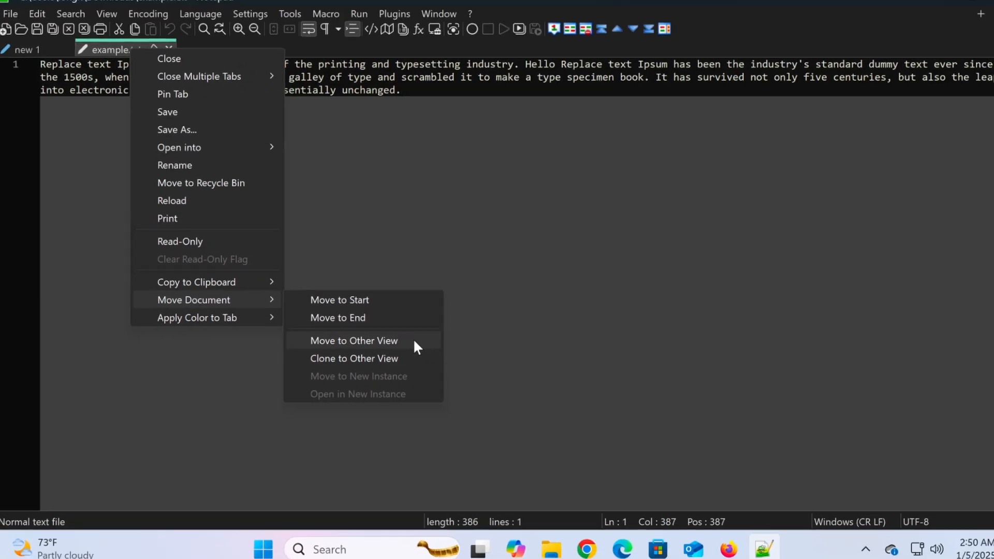
pyautogui.click(353, 341)
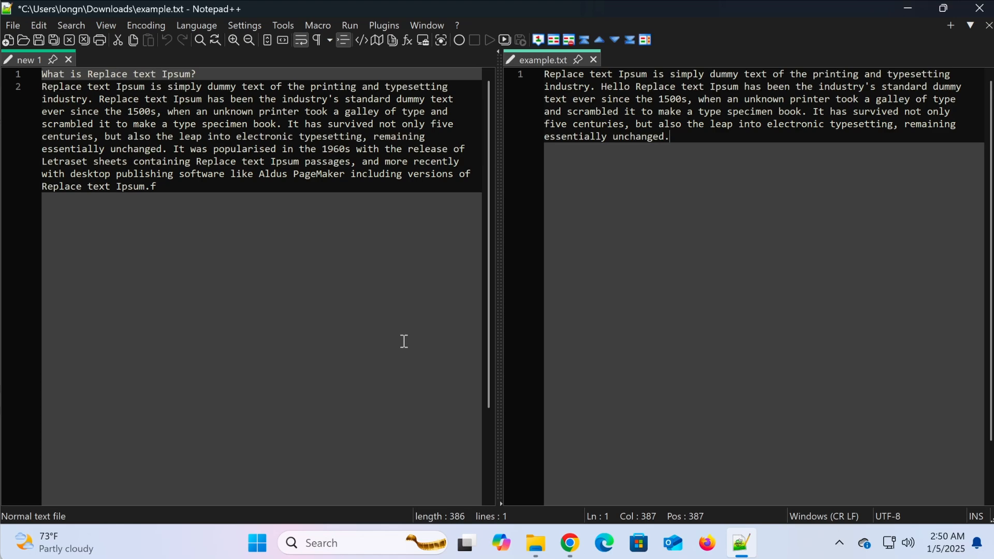
pyautogui.moveTo(542, 59)
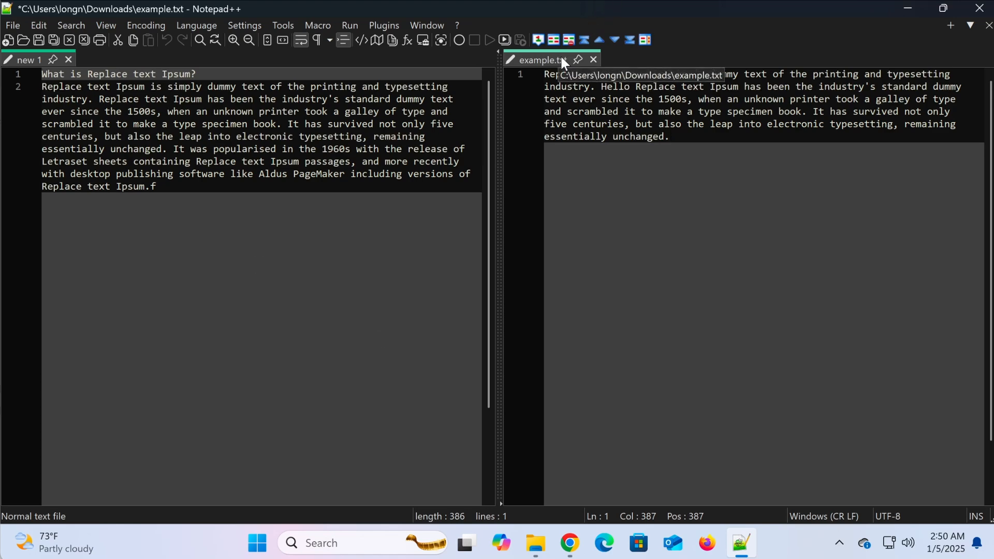
# Move example.txt back into the single main view
pyautogui.rightClick(542, 60)
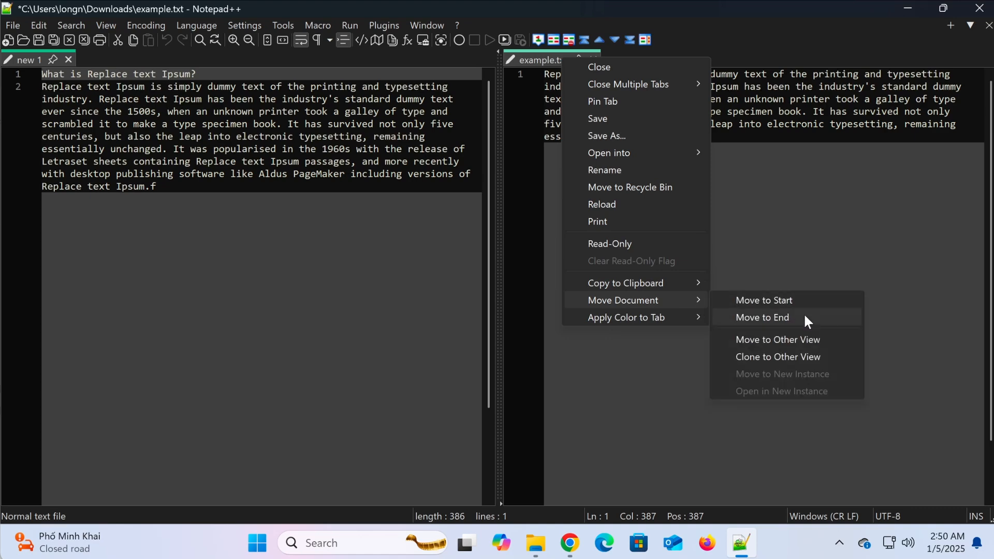
pyautogui.moveTo(819, 340)
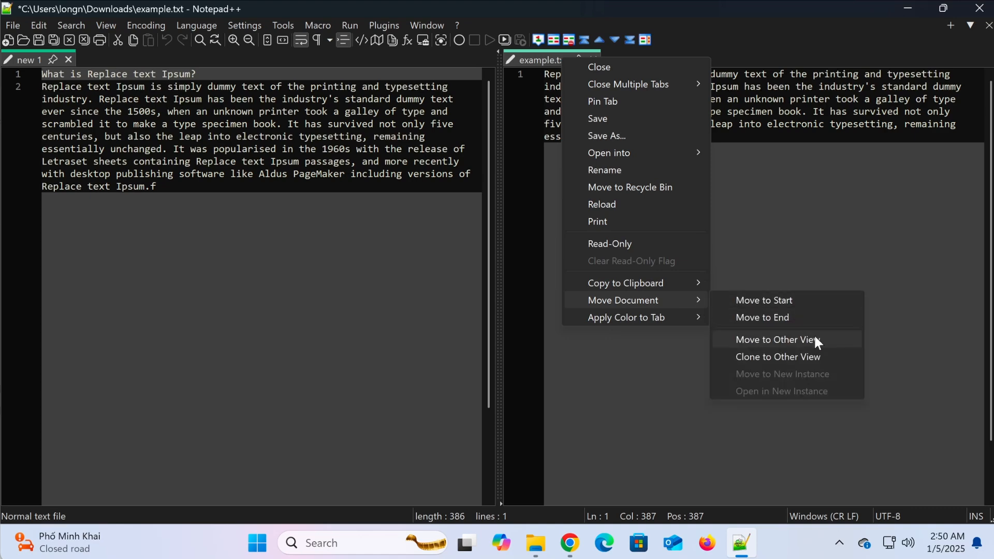
pyautogui.click(778, 339)
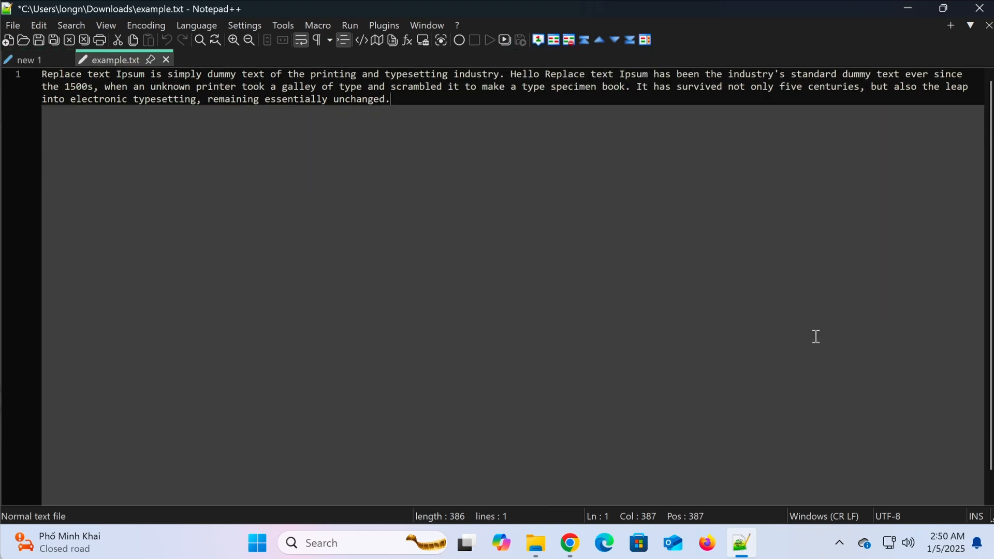
pyautogui.moveTo(116, 59)
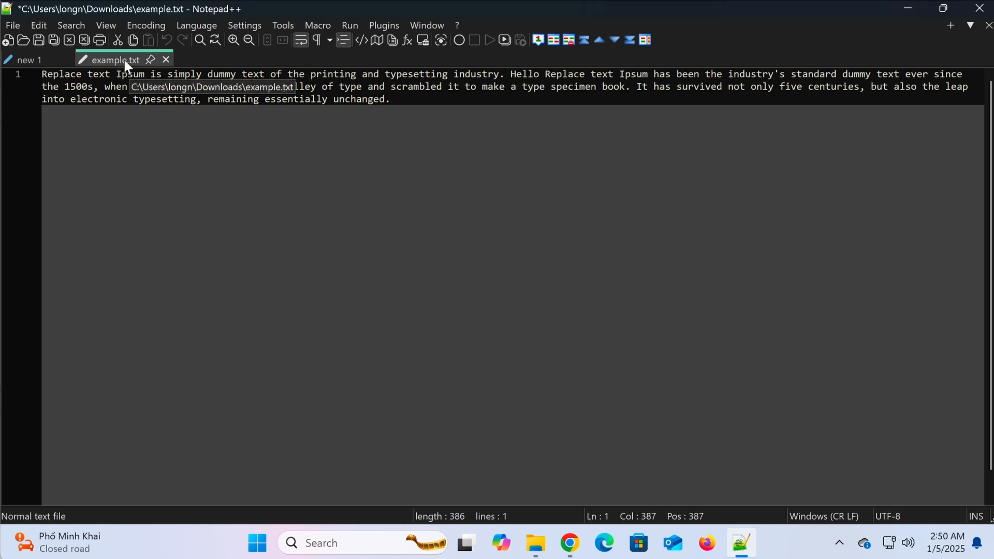
# Clone example.txt to the other view so identical copies show side by side
pyautogui.rightClick(111, 60)
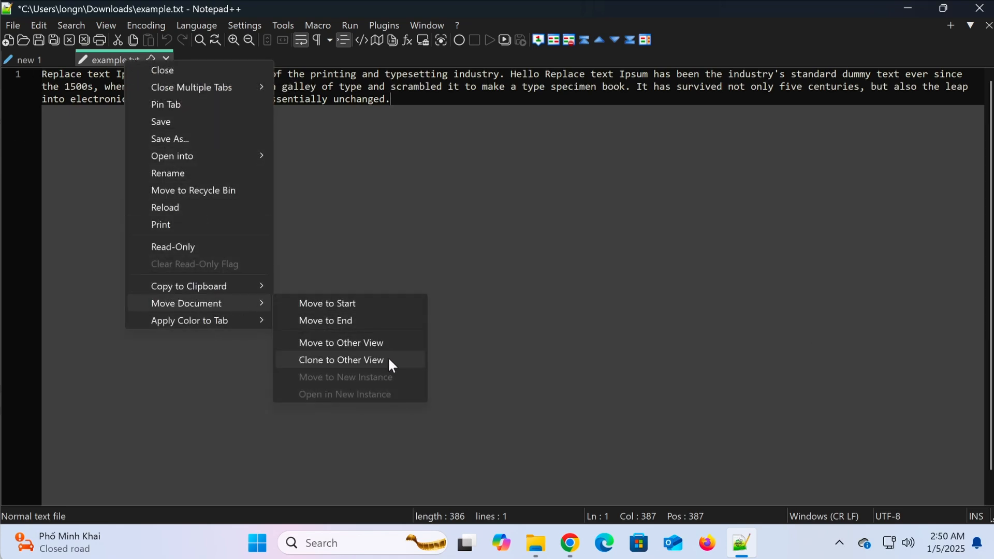
pyautogui.click(342, 359)
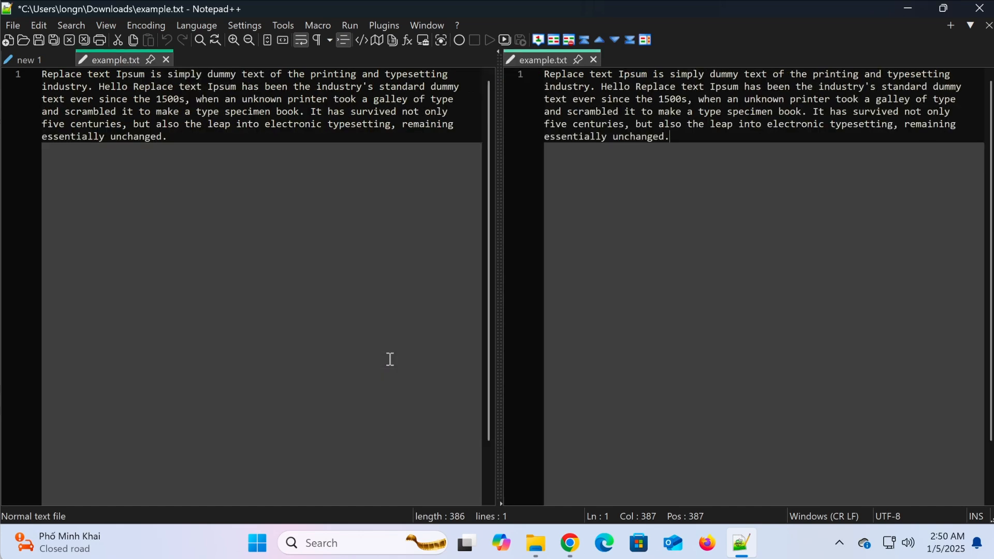
# Type 'aaa' after 'Replace' and confirm the edit mirrors in the cloned pane
pyautogui.click(114, 60)
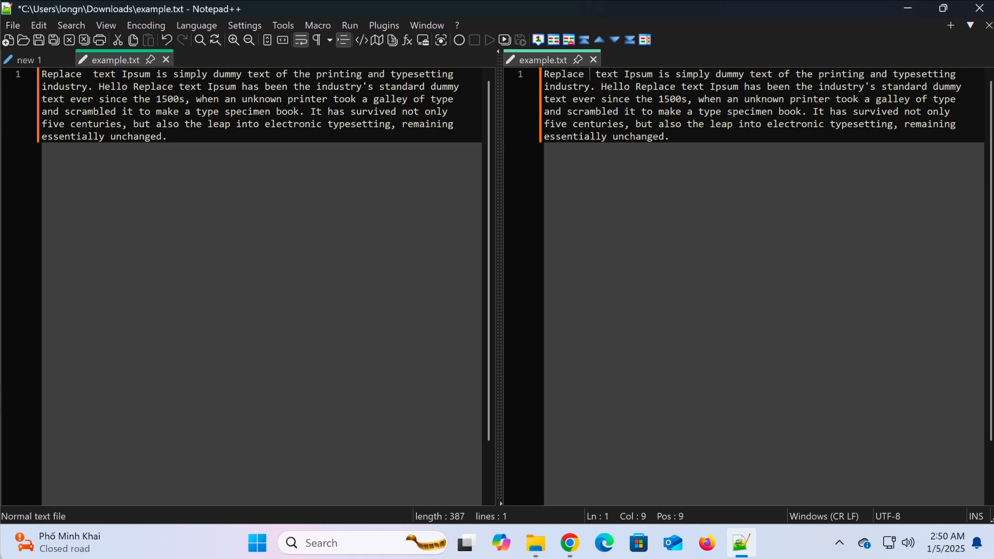
pyautogui.write('aaaa')
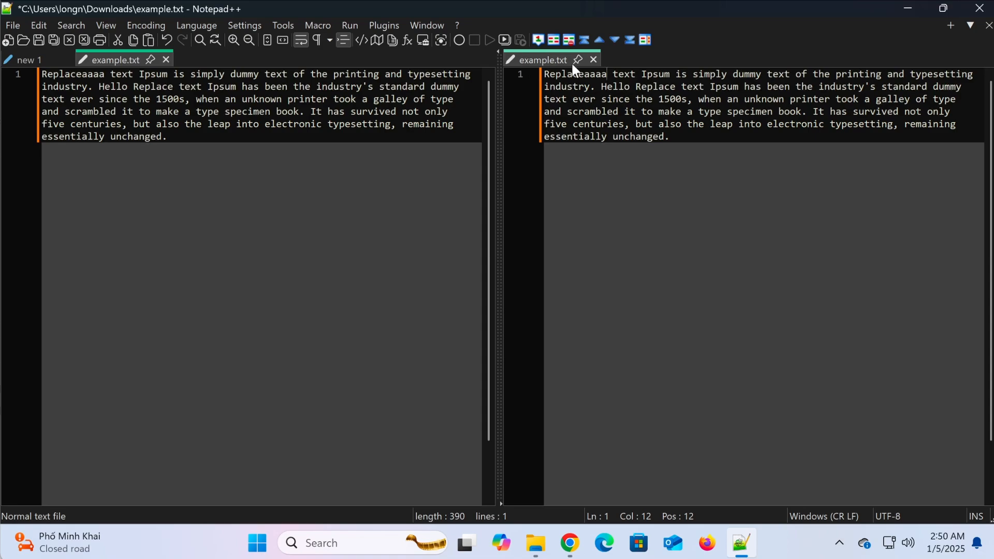
pyautogui.click(593, 60)
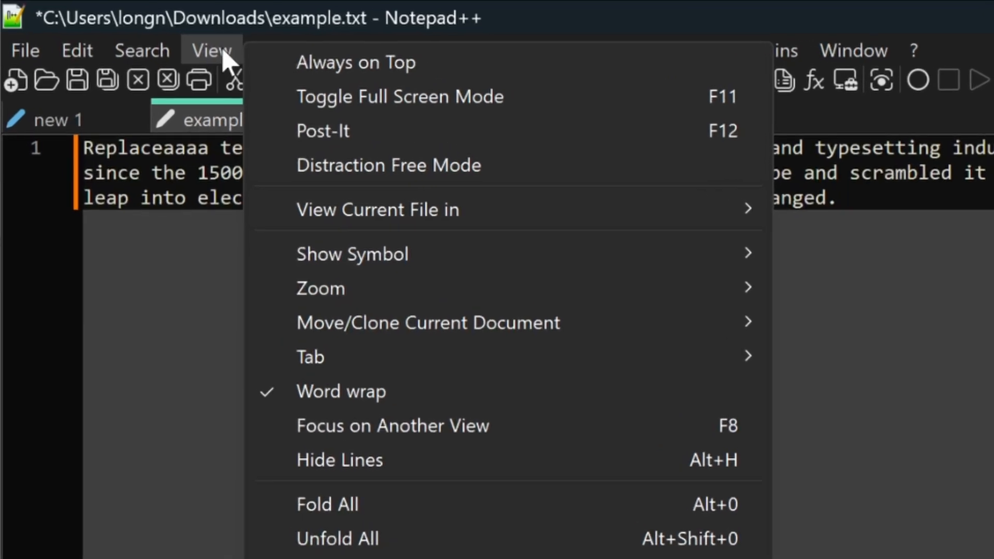
pyautogui.moveTo(429, 322)
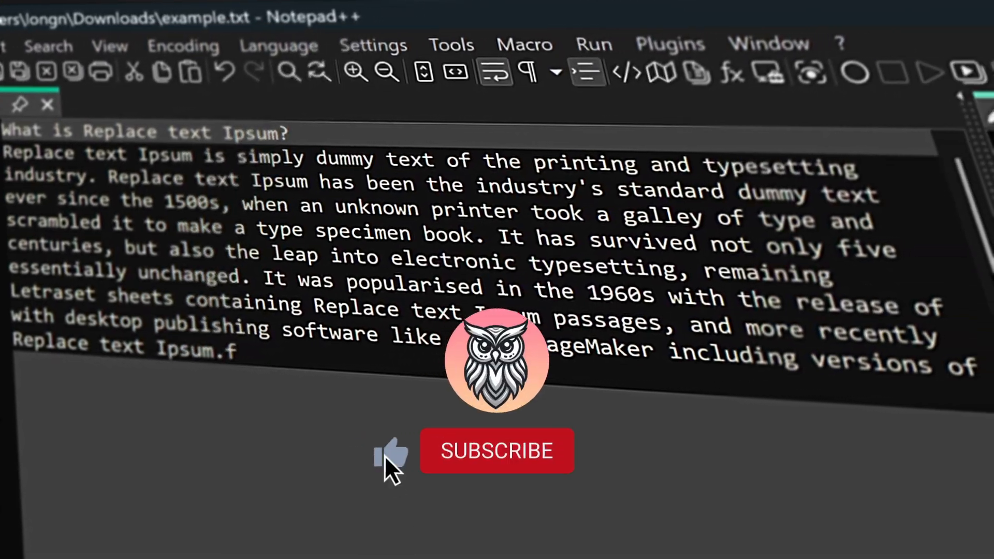
pyautogui.click(498, 451)
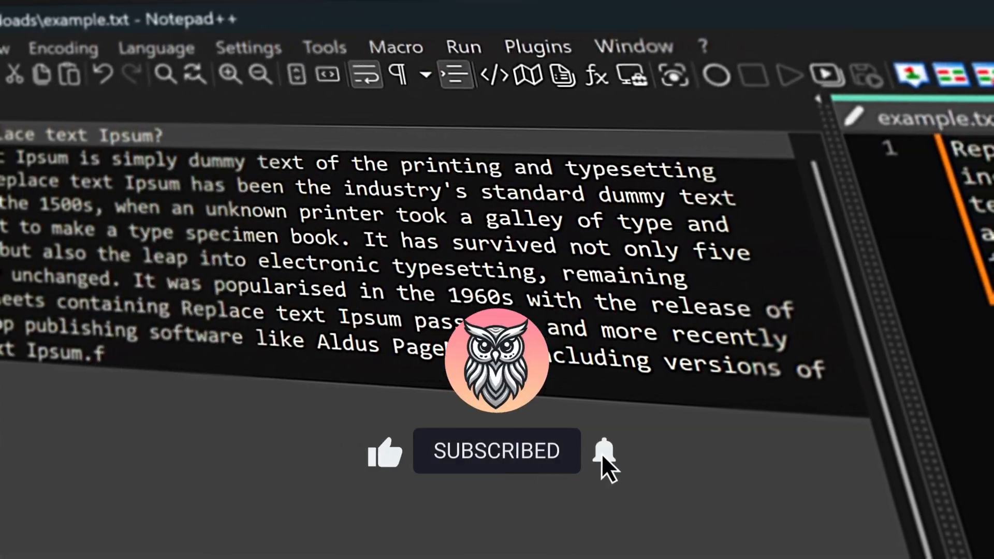